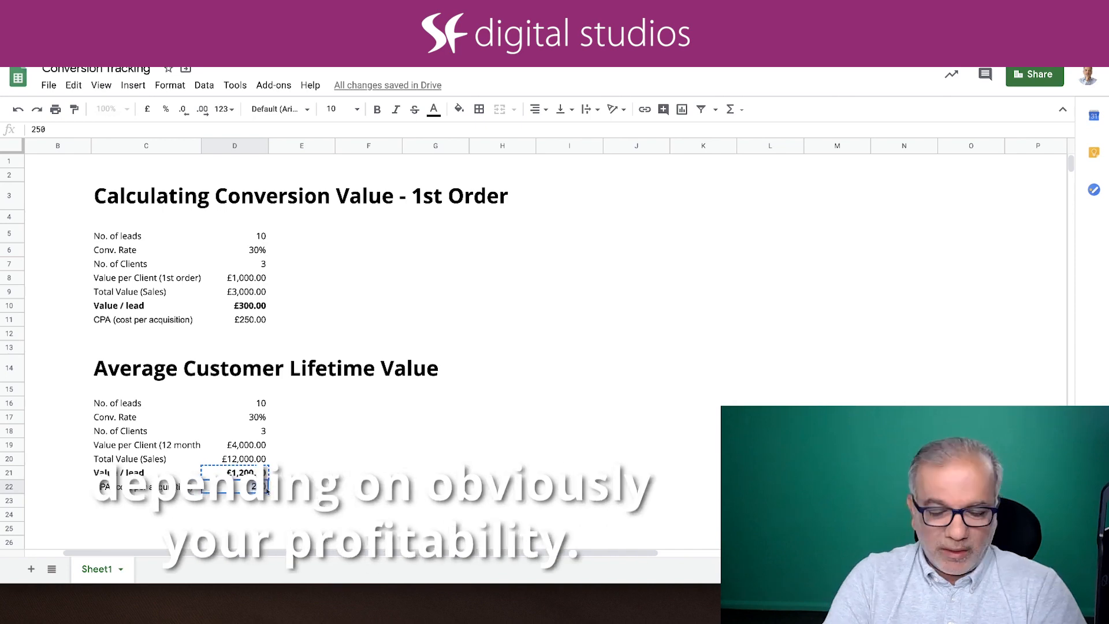
{"action": "type", "text": "600"}
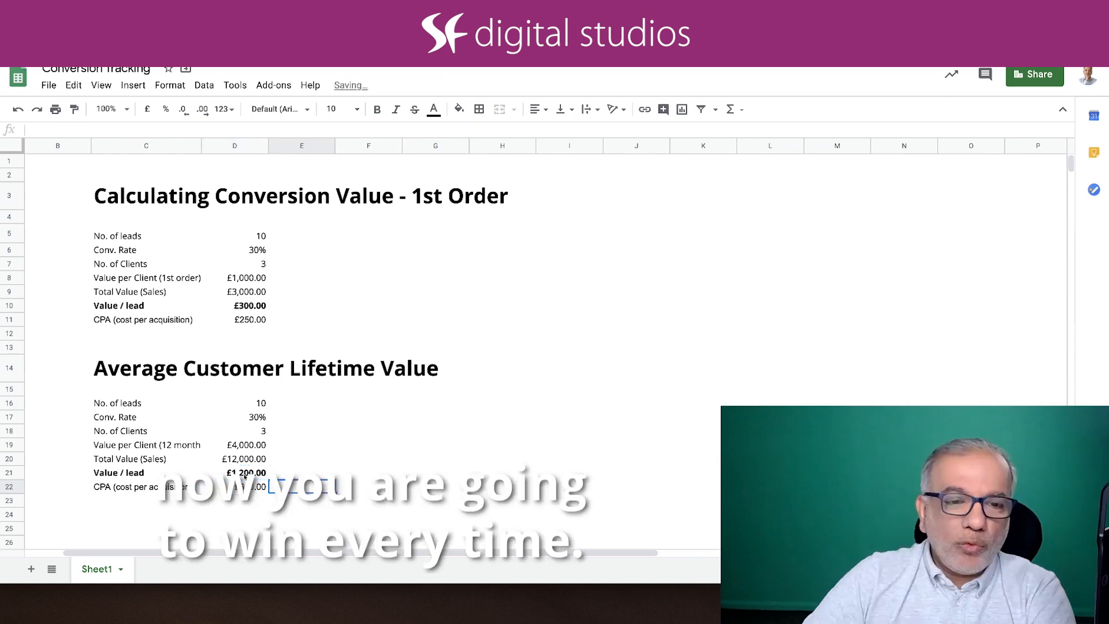
{"action": "type", "text": "600"}
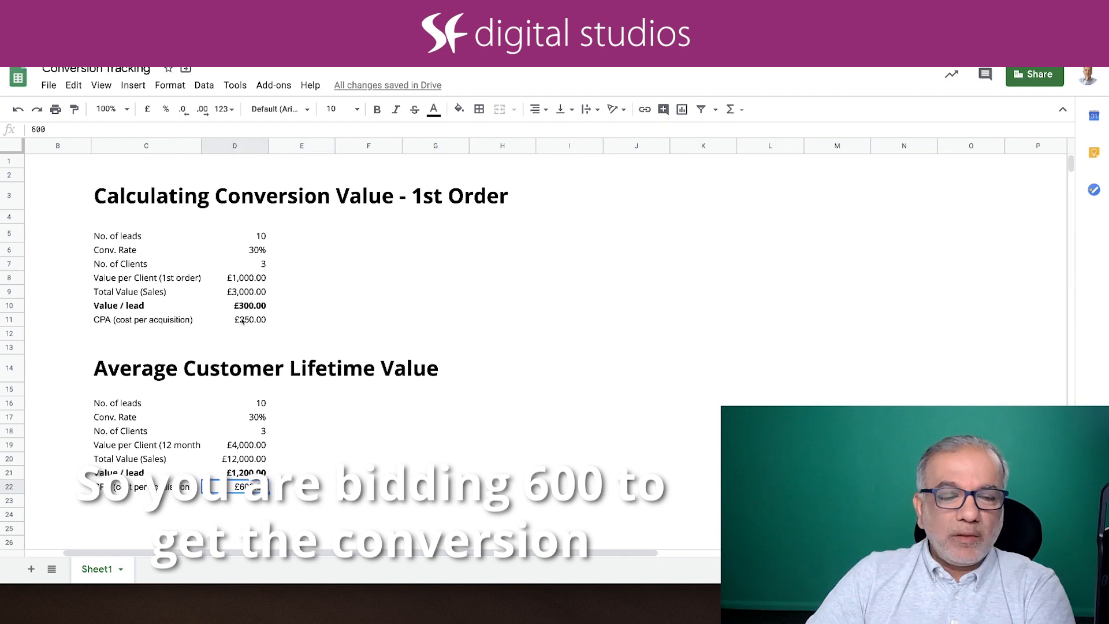